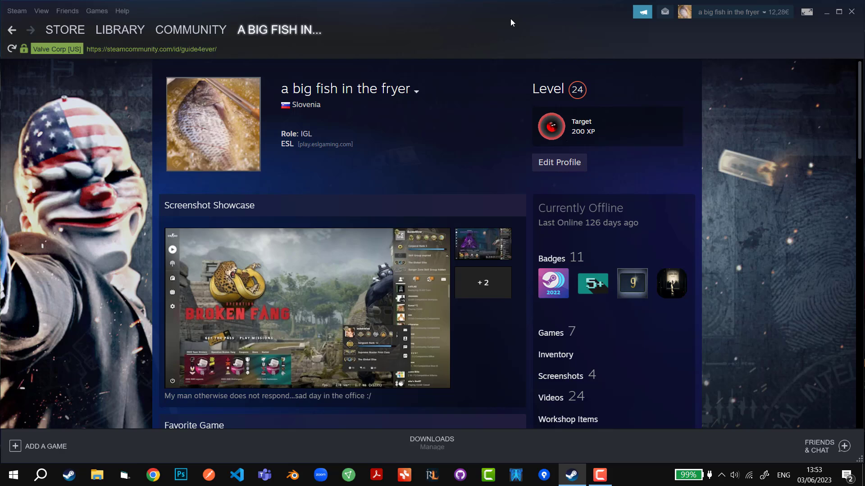
mouse_move(357, 28)
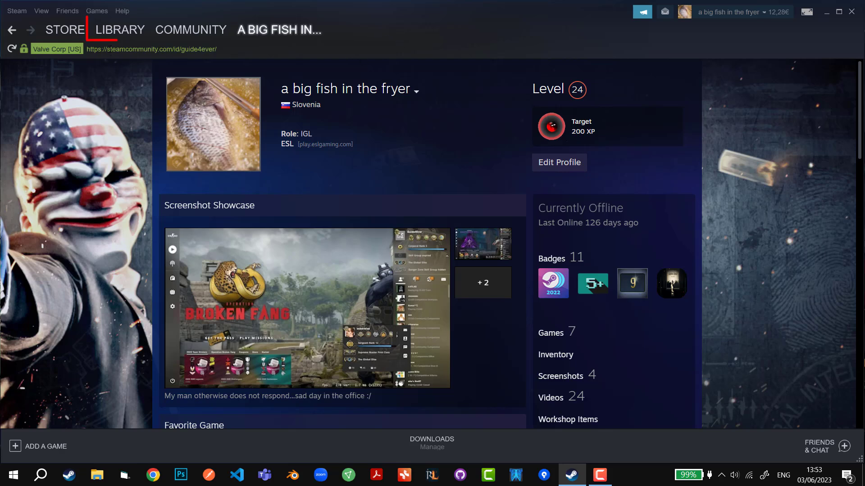
- Bring up the context menu for Counter-Strike: Global Offensive from the library home
click(119, 30)
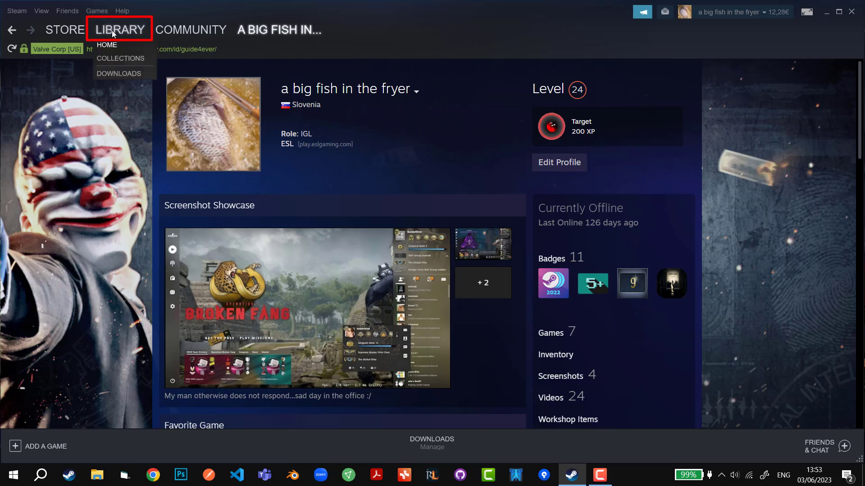
click(106, 45)
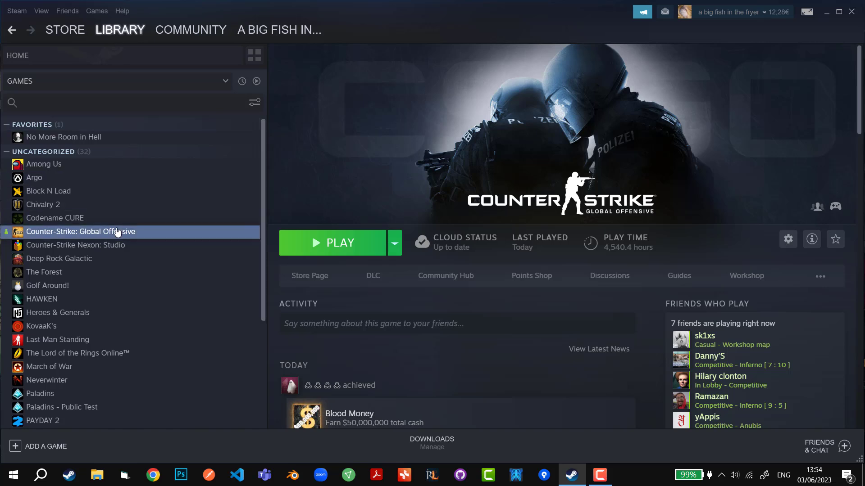
right_click(116, 232)
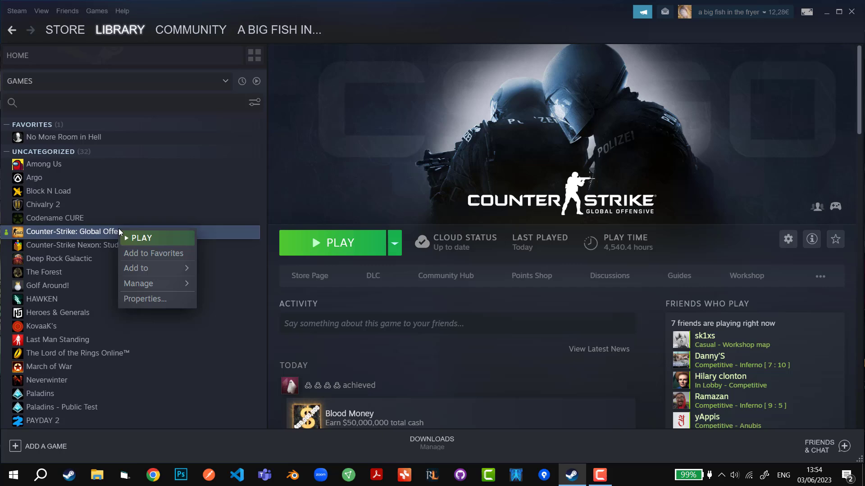
mouse_move(145, 299)
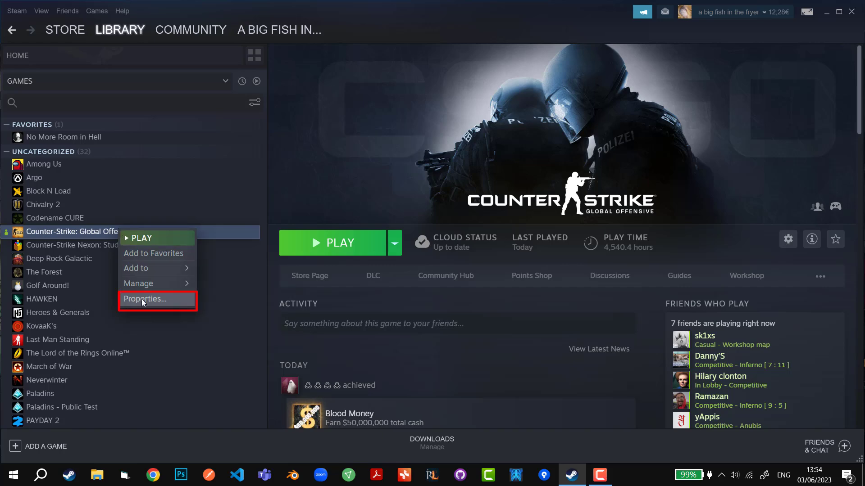
- Review CS:GO's General properties with Steam Cloud saves kept, then return to the library
click(144, 299)
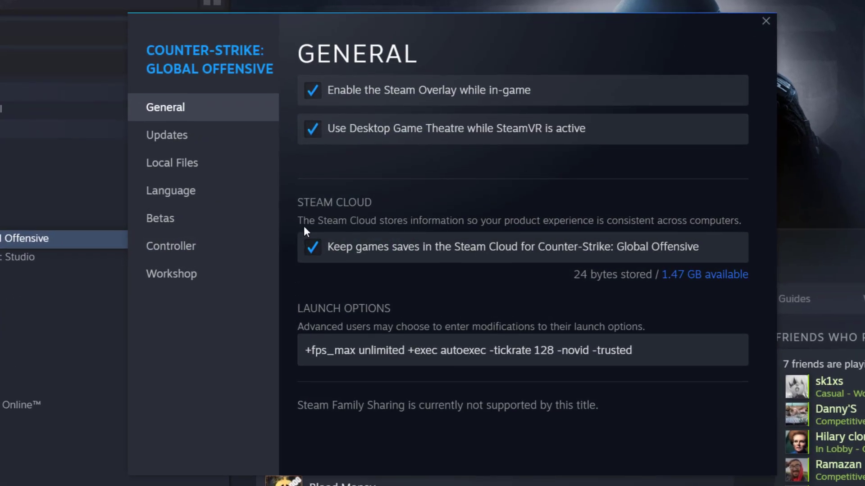
mouse_move(298, 204)
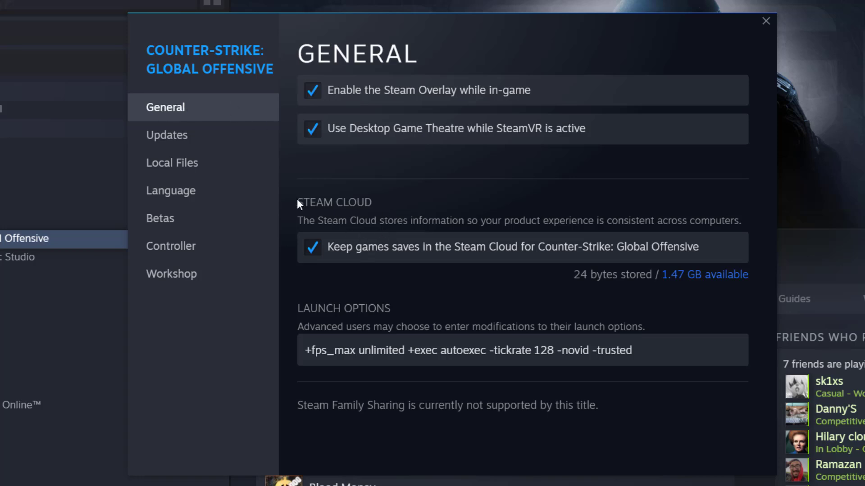
mouse_move(312, 225)
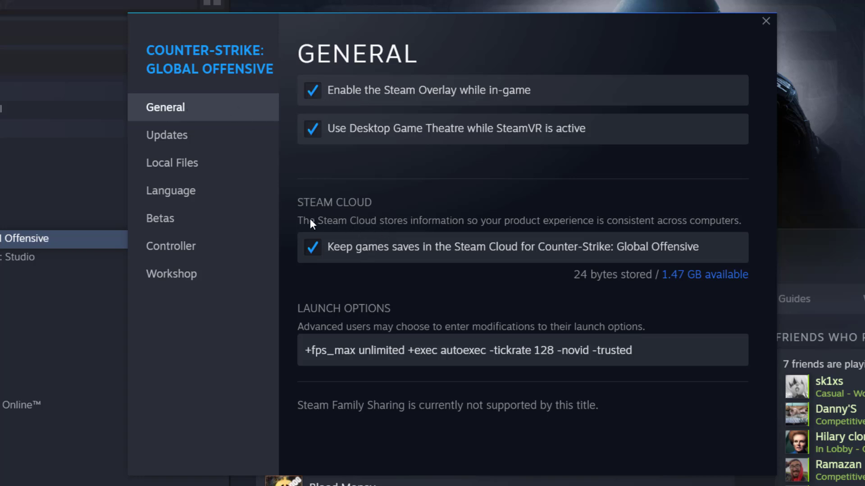
mouse_move(314, 255)
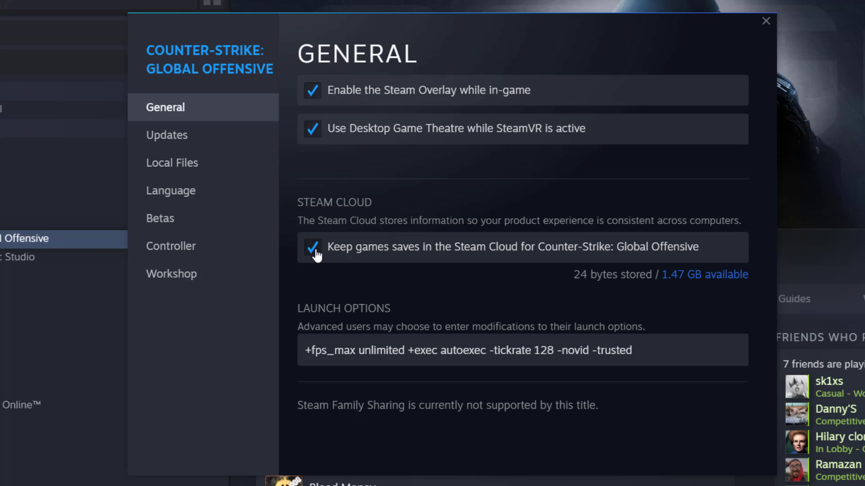
mouse_move(452, 258)
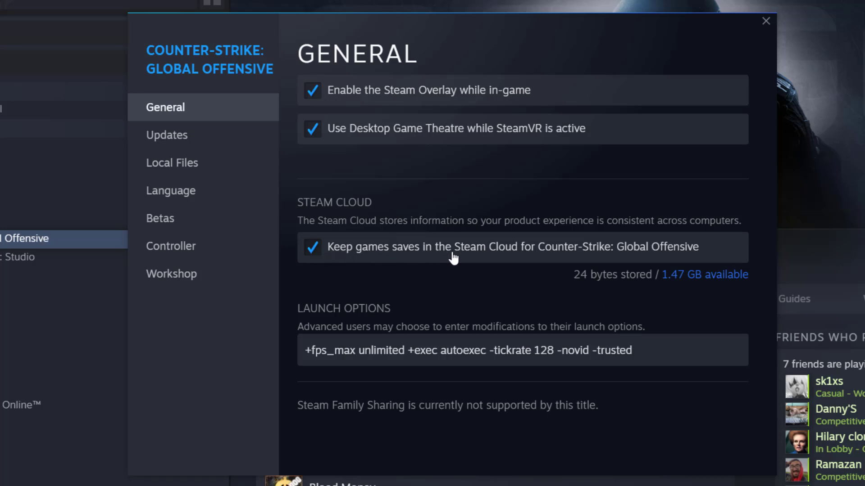
mouse_move(532, 260)
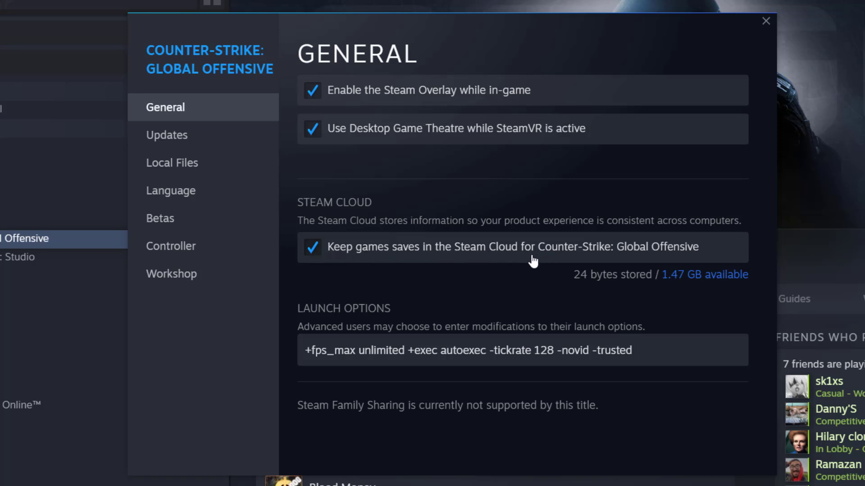
mouse_move(692, 270)
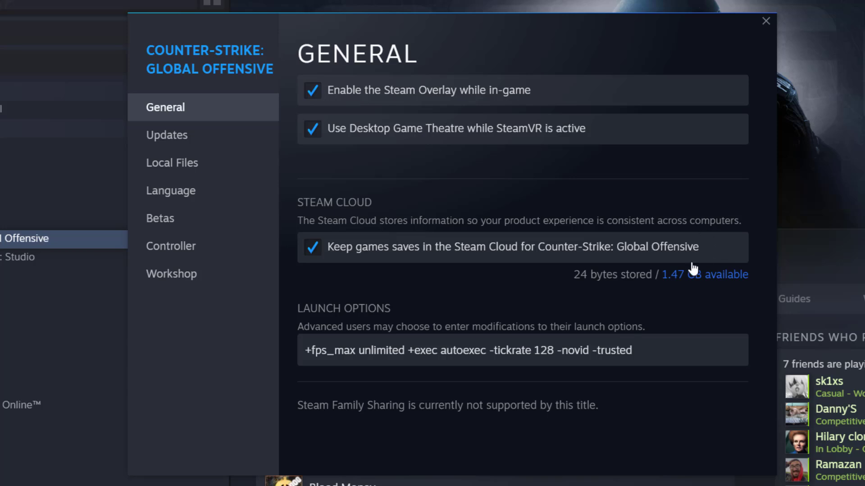
mouse_move(709, 277)
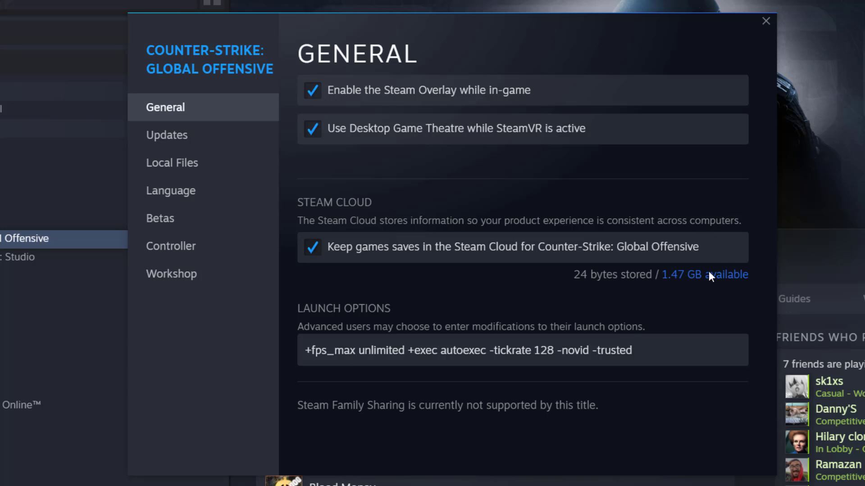
mouse_move(693, 286)
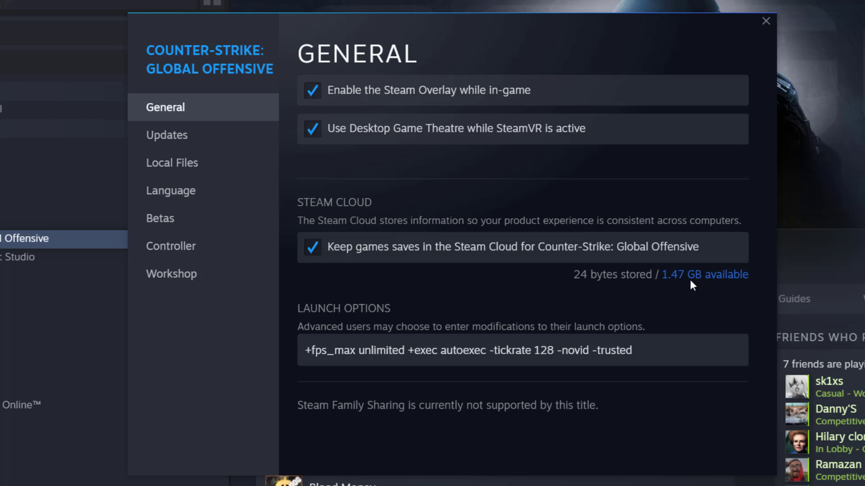
mouse_move(674, 278)
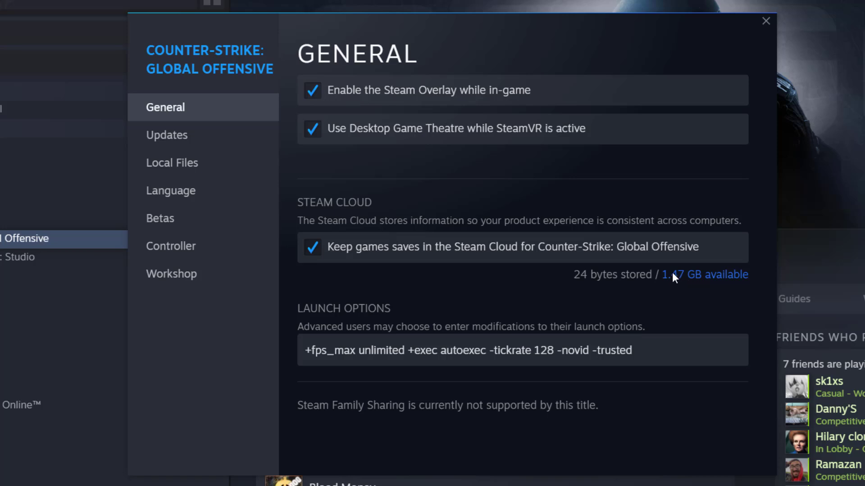
mouse_move(677, 279)
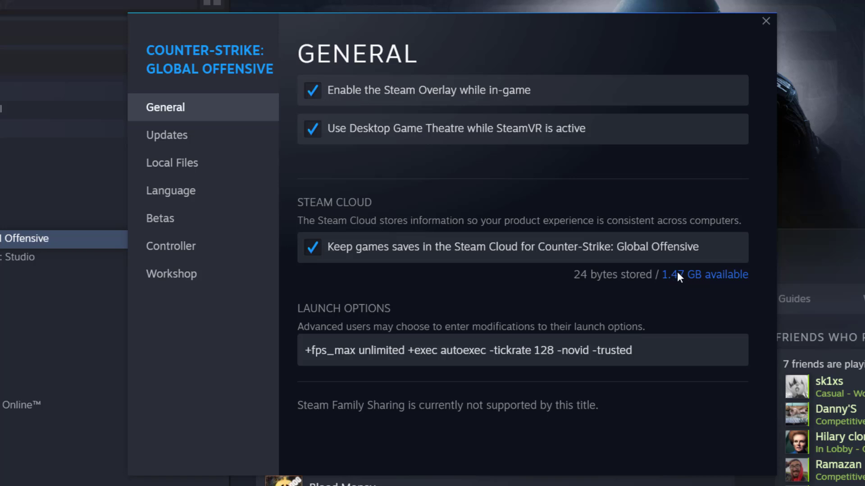
mouse_move(681, 286)
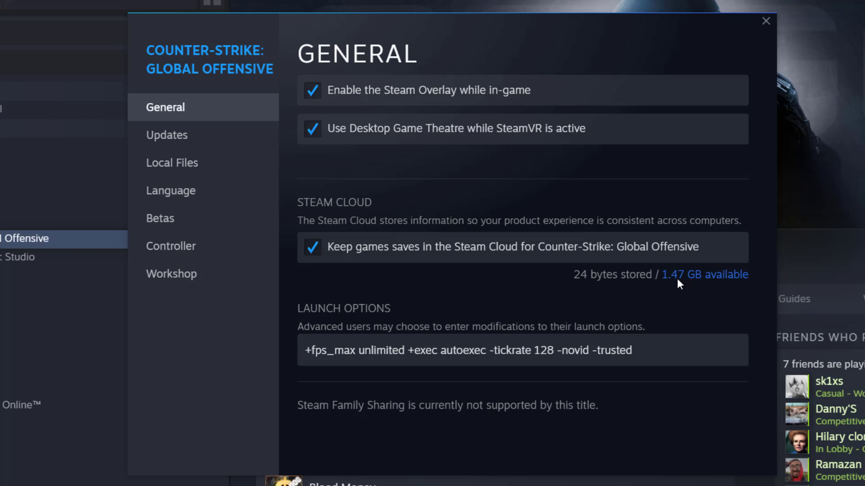
mouse_move(765, 26)
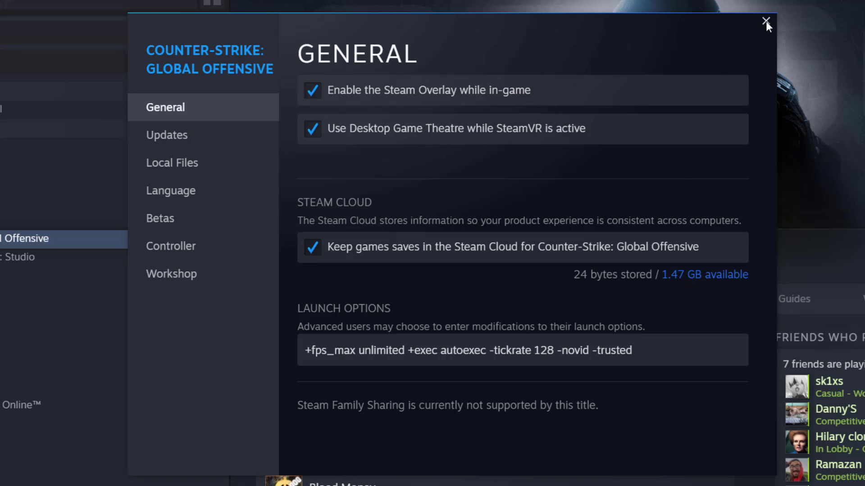
mouse_move(714, 35)
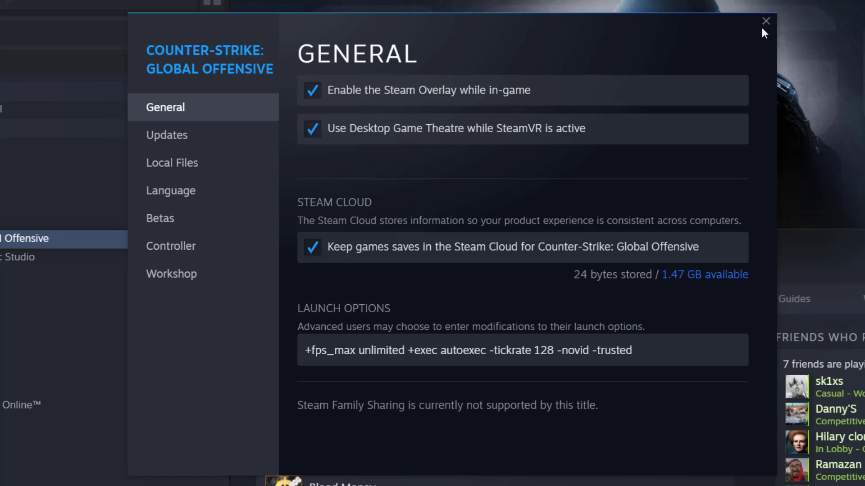
mouse_move(741, 46)
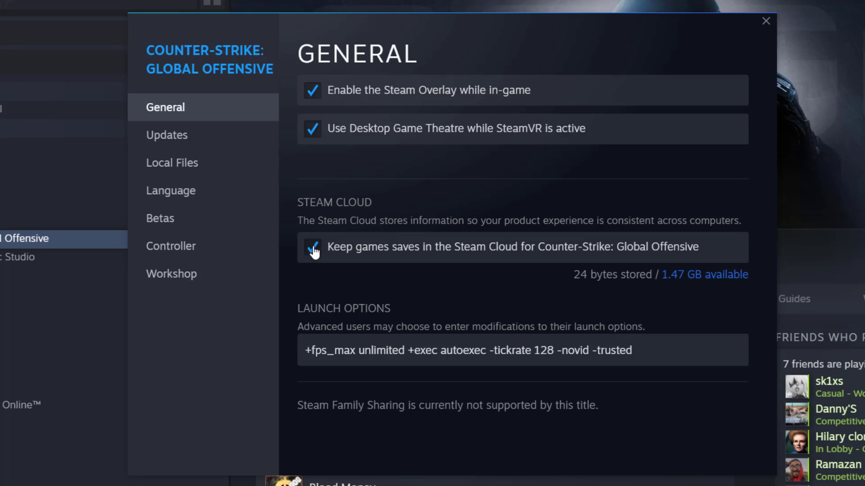
mouse_move(728, 104)
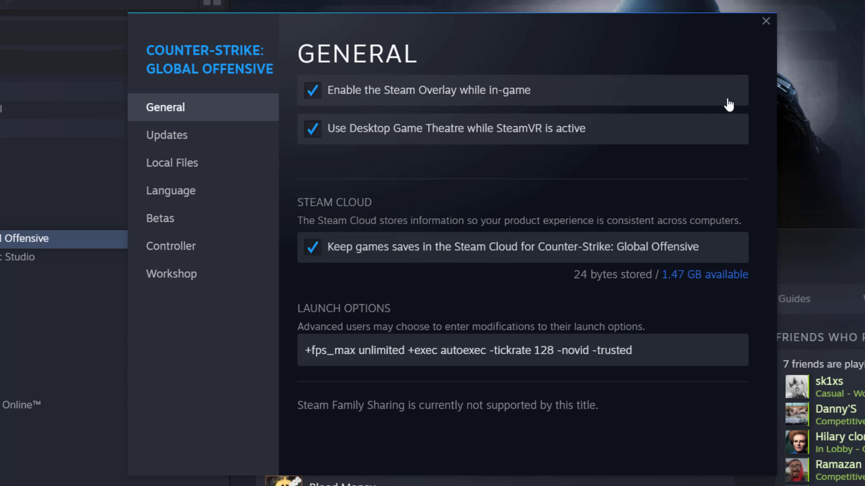
mouse_move(774, 29)
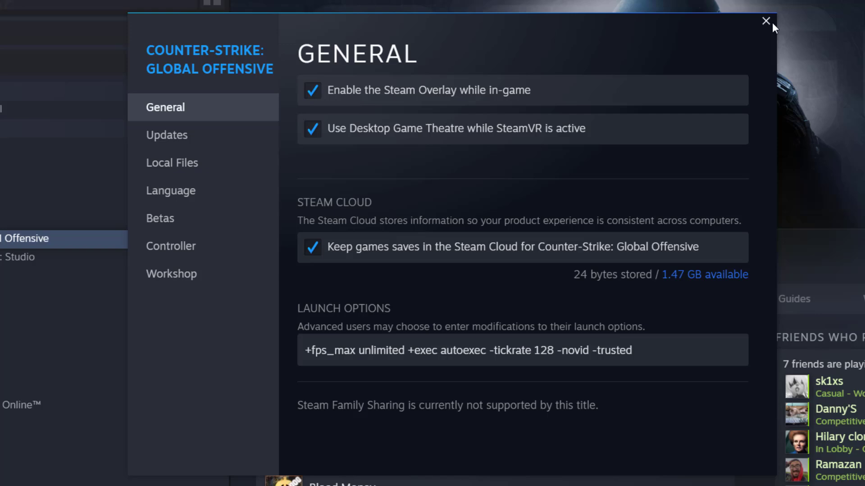
click(766, 21)
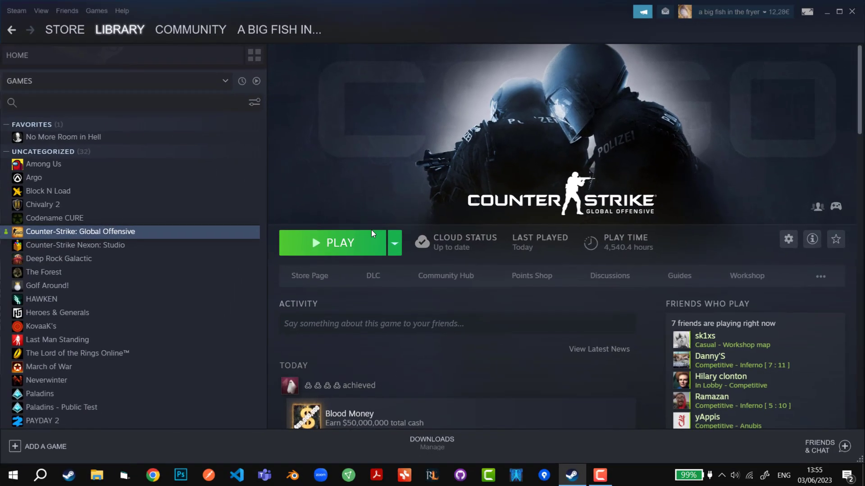
- Load store.steampowered.com/account/remotestorage in Chrome to list Steam Cloud files
click(153, 474)
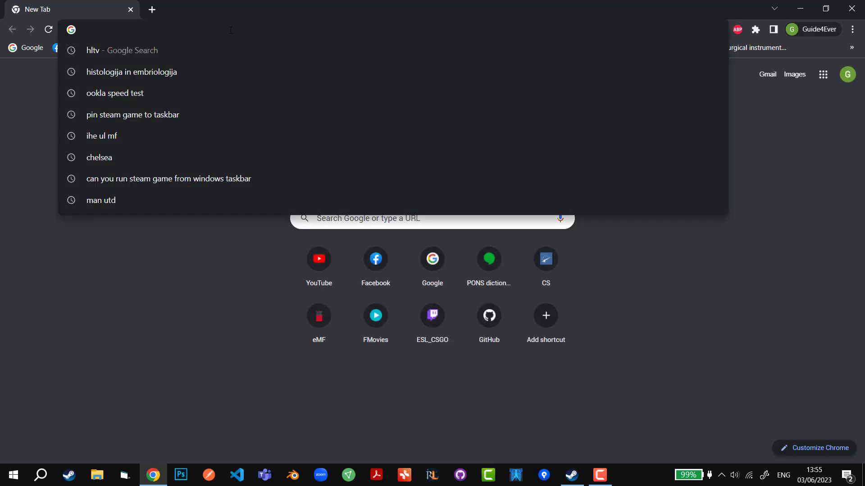
text(https://store.steampowered.com/account/remotestorage)
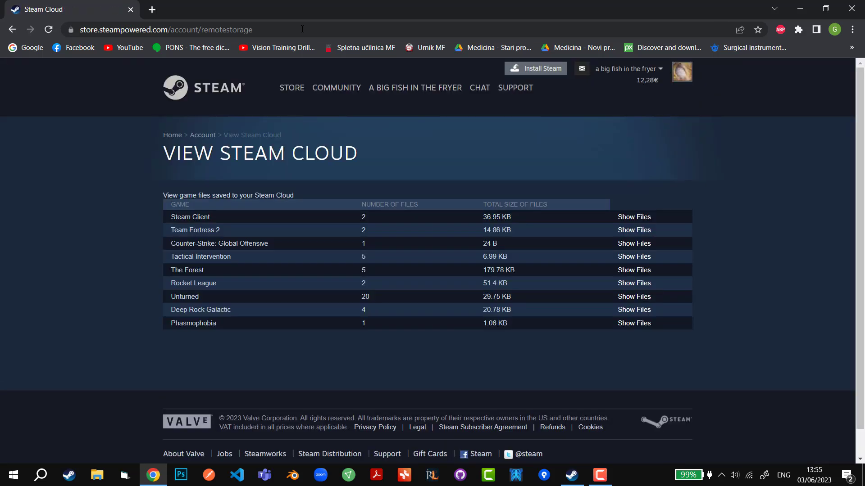
mouse_move(159, 339)
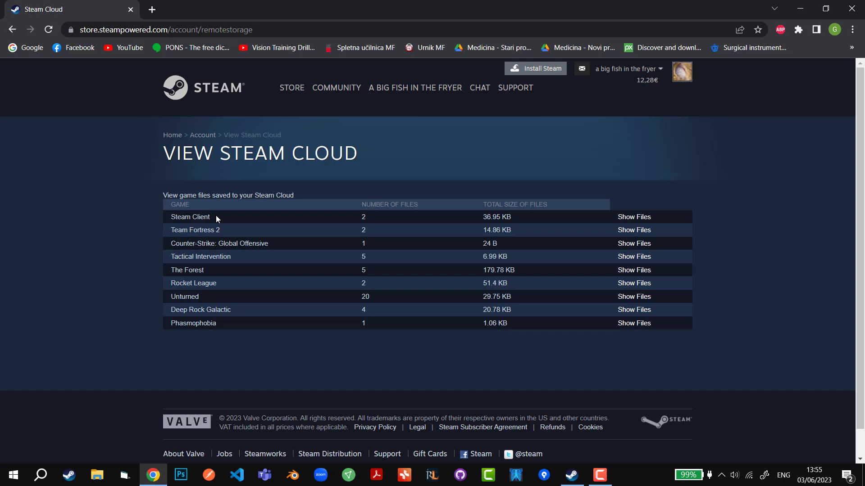
mouse_move(463, 284)
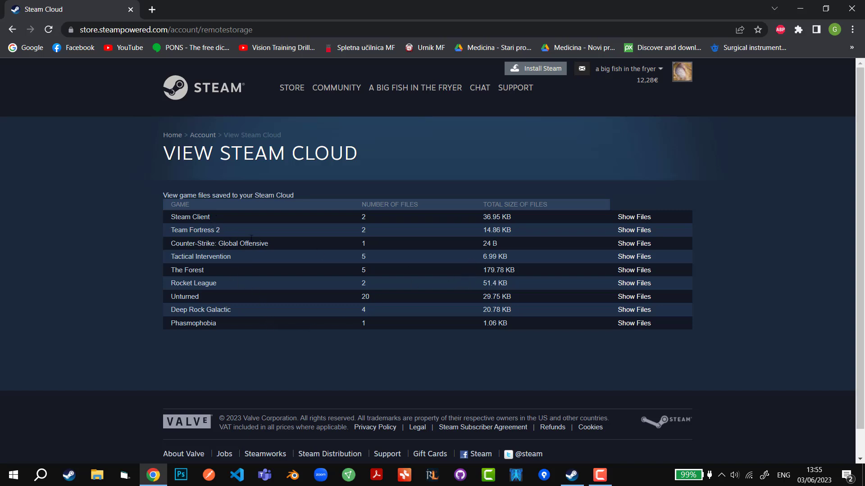
mouse_move(633, 243)
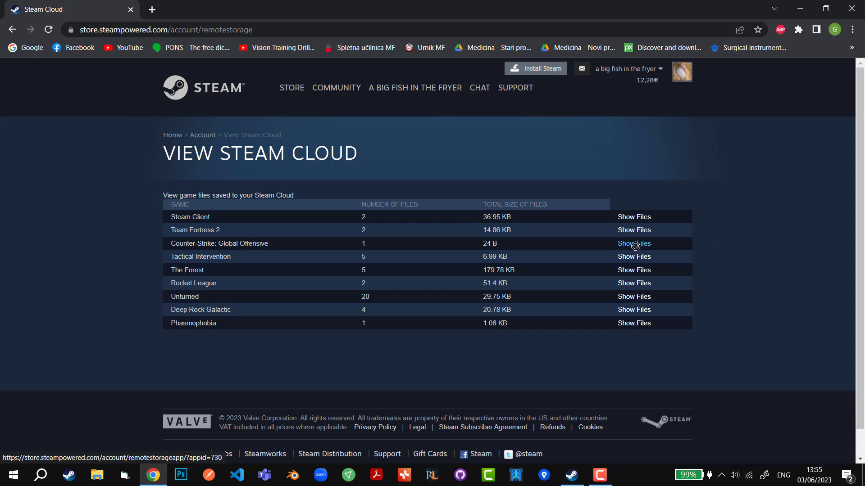
- Show CS:GO's single 24 B cloud file with its Download link
click(633, 244)
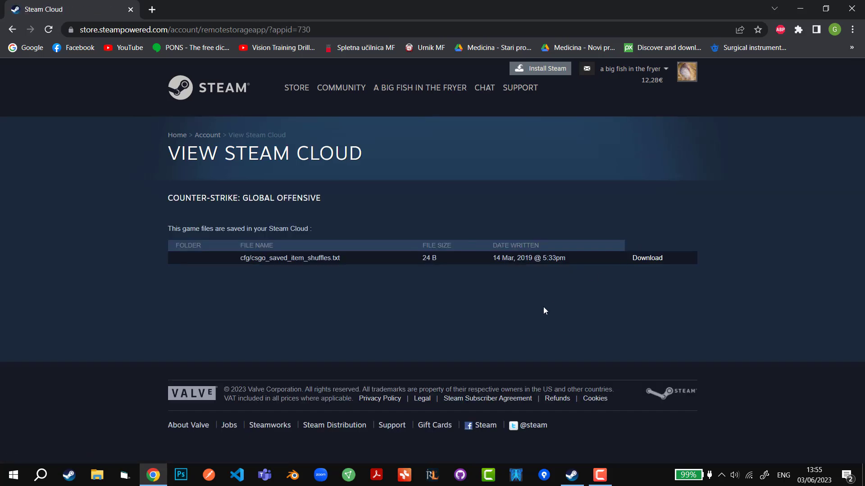
double_click(290, 258)
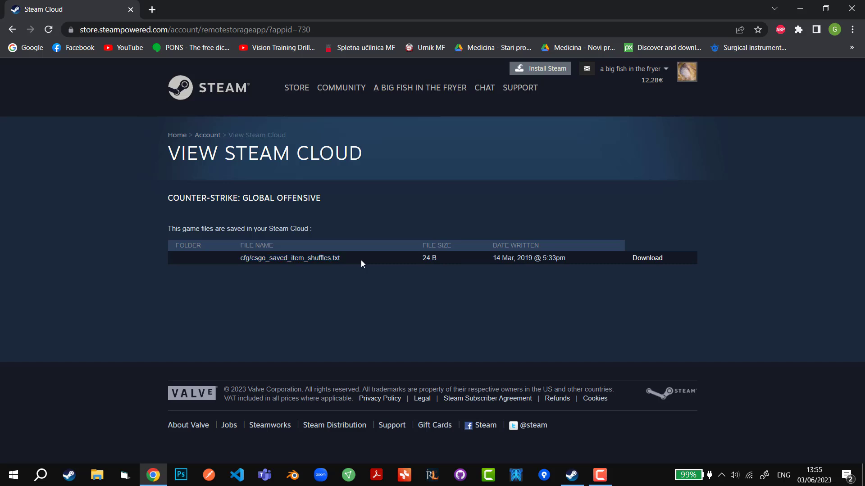
mouse_move(578, 260)
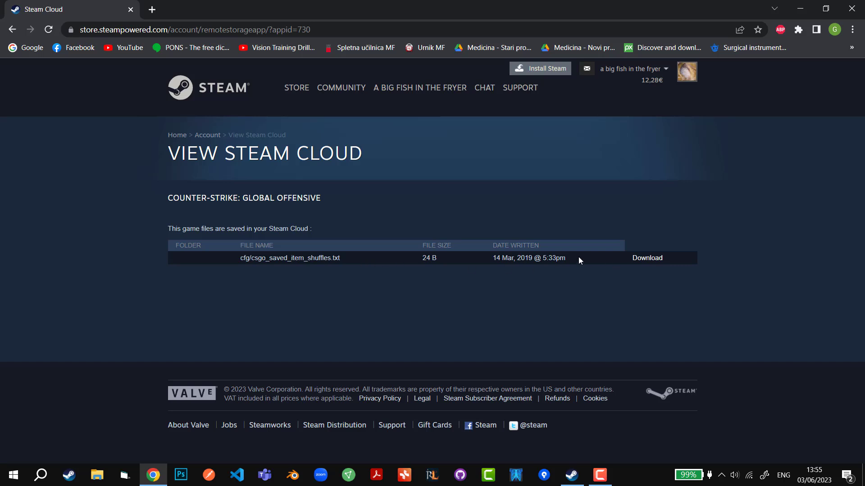
mouse_move(380, 265)
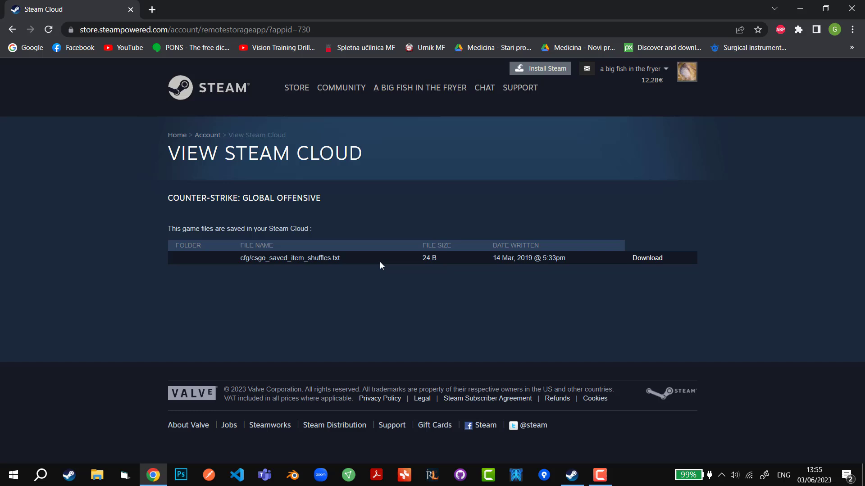
mouse_move(656, 263)
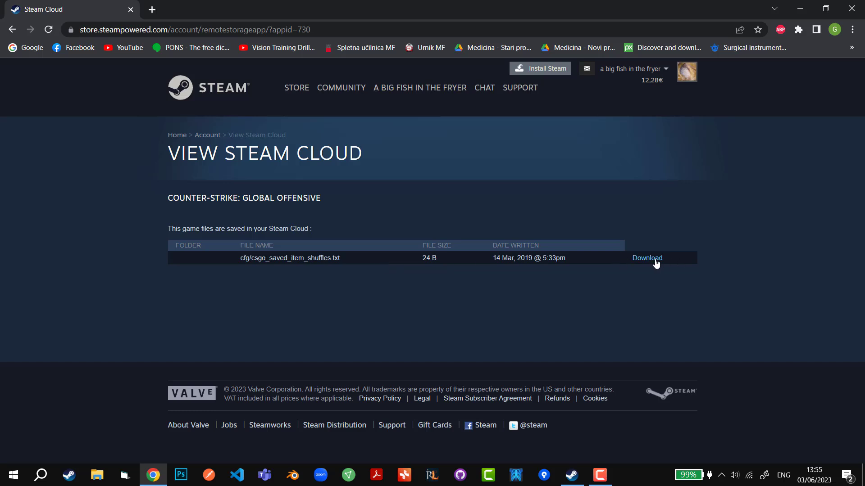